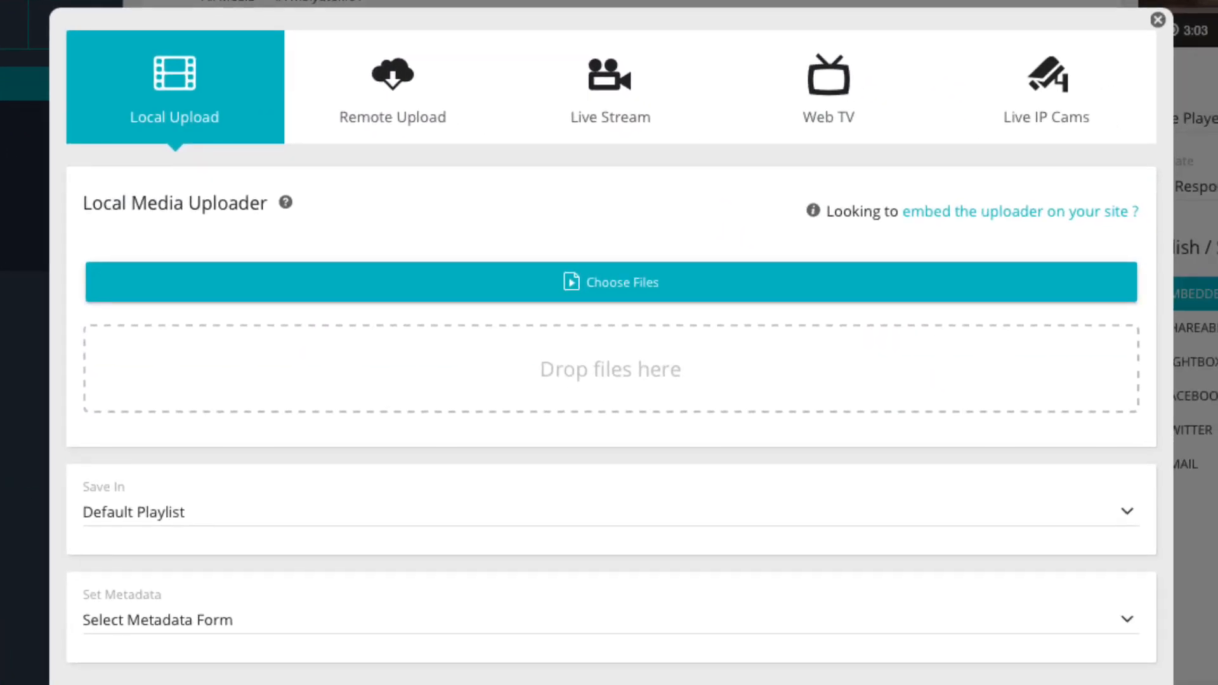
# Title the new live stream 'My Live Stream', keeping Default Playlist as destination
pyautogui.click(611, 88)
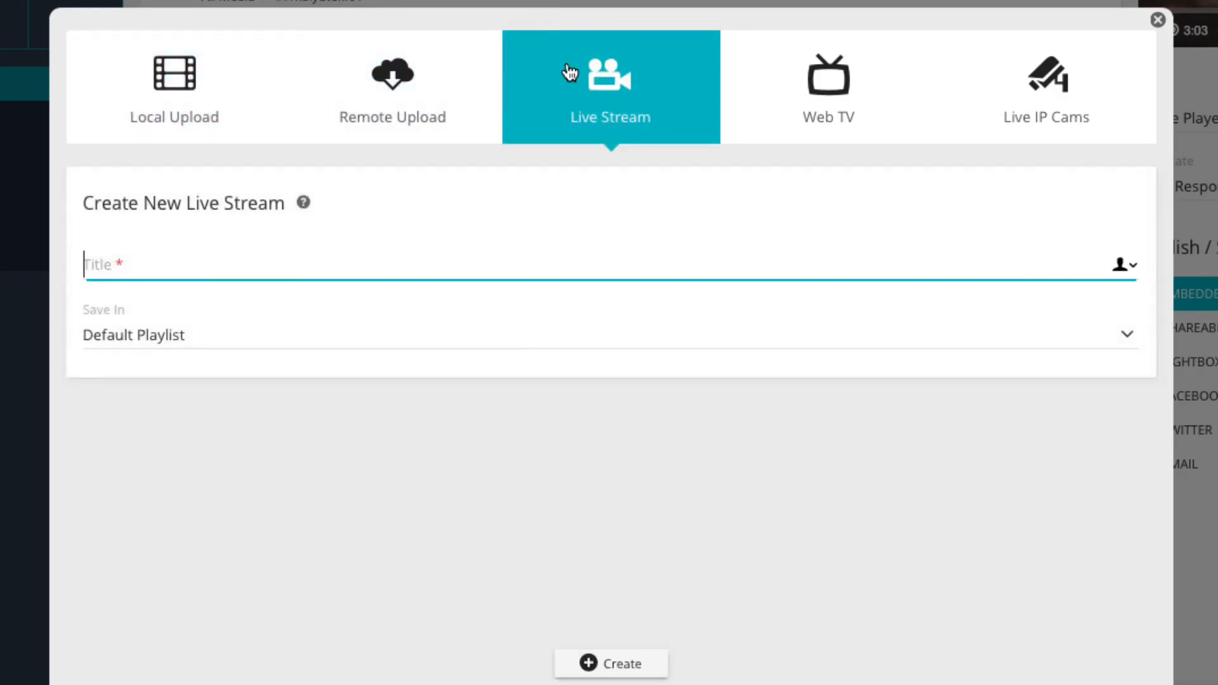
pyautogui.write('My')
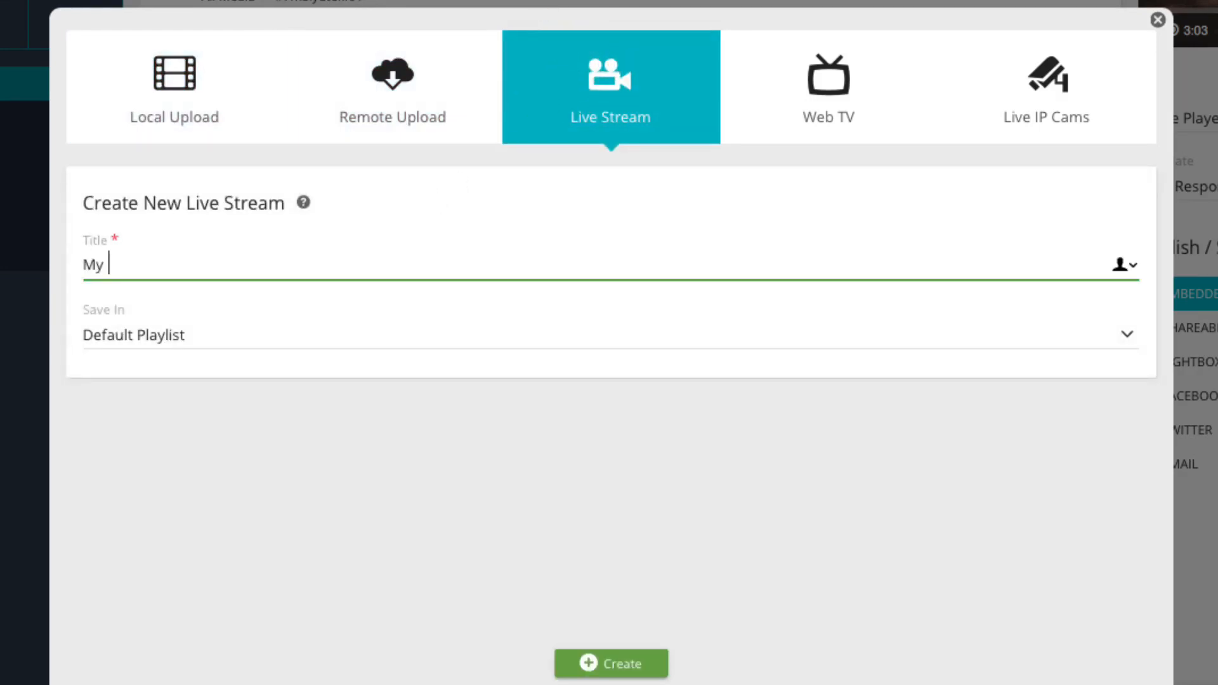
pyautogui.write('Live Stream')
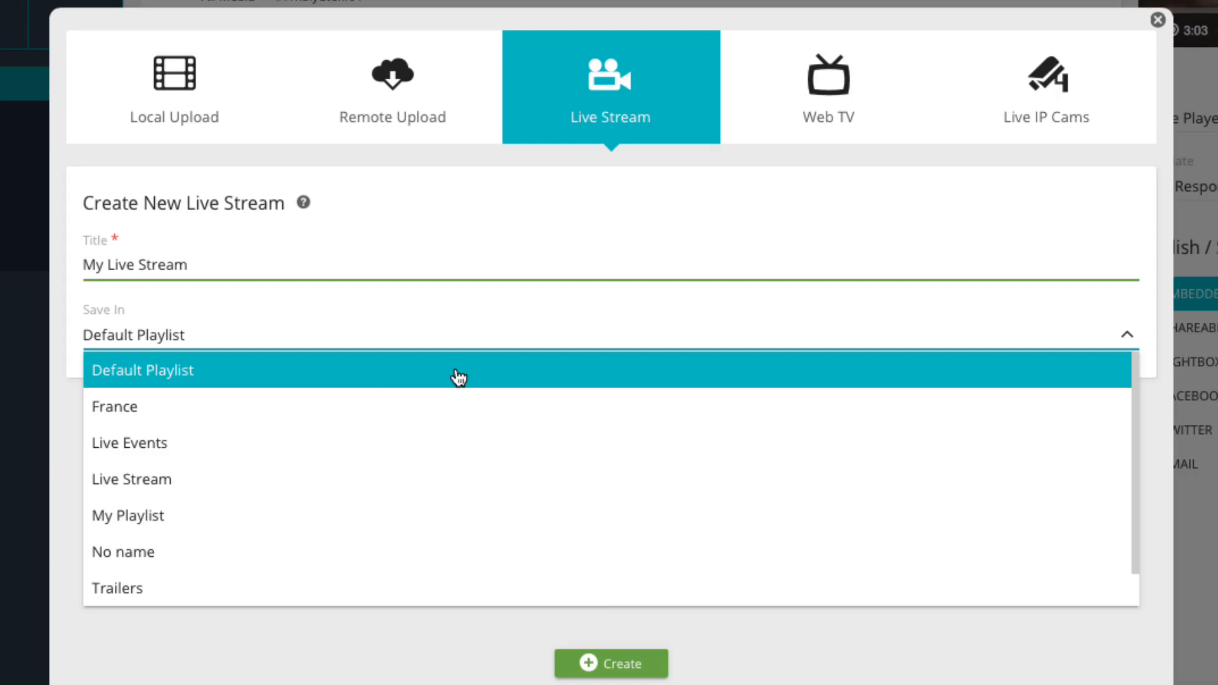
pyautogui.moveTo(451, 388)
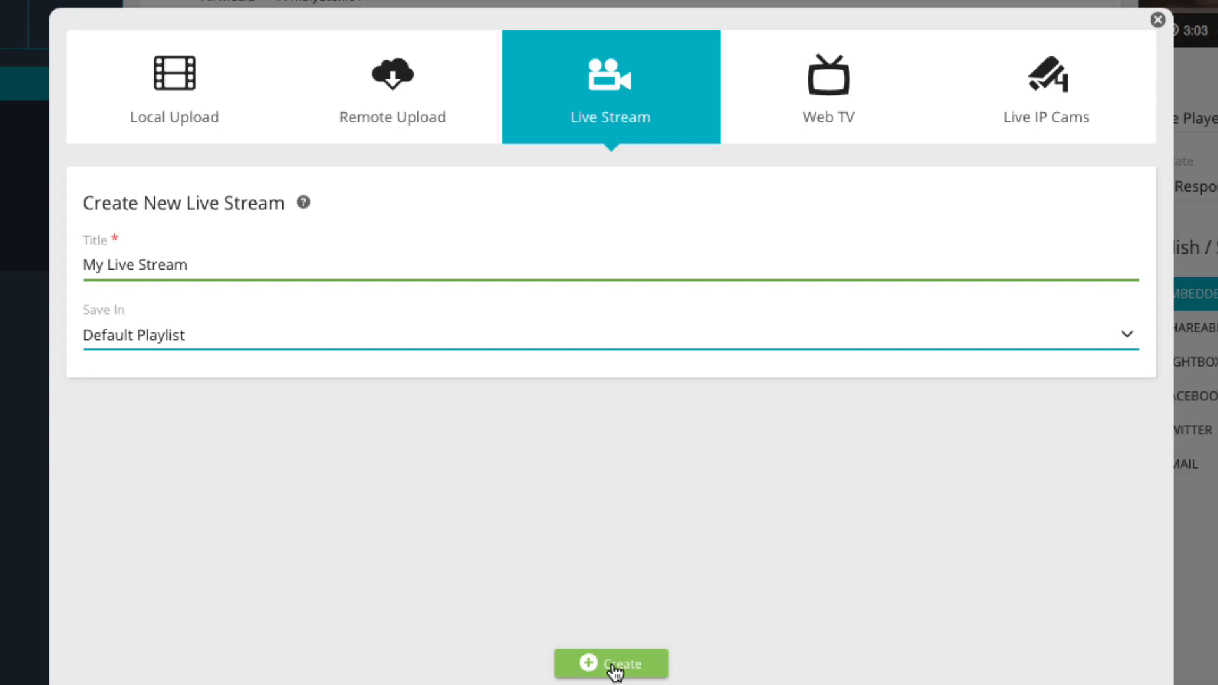
# Create the player so 'My Live Stream' appears at the top of the media list
pyautogui.click(610, 664)
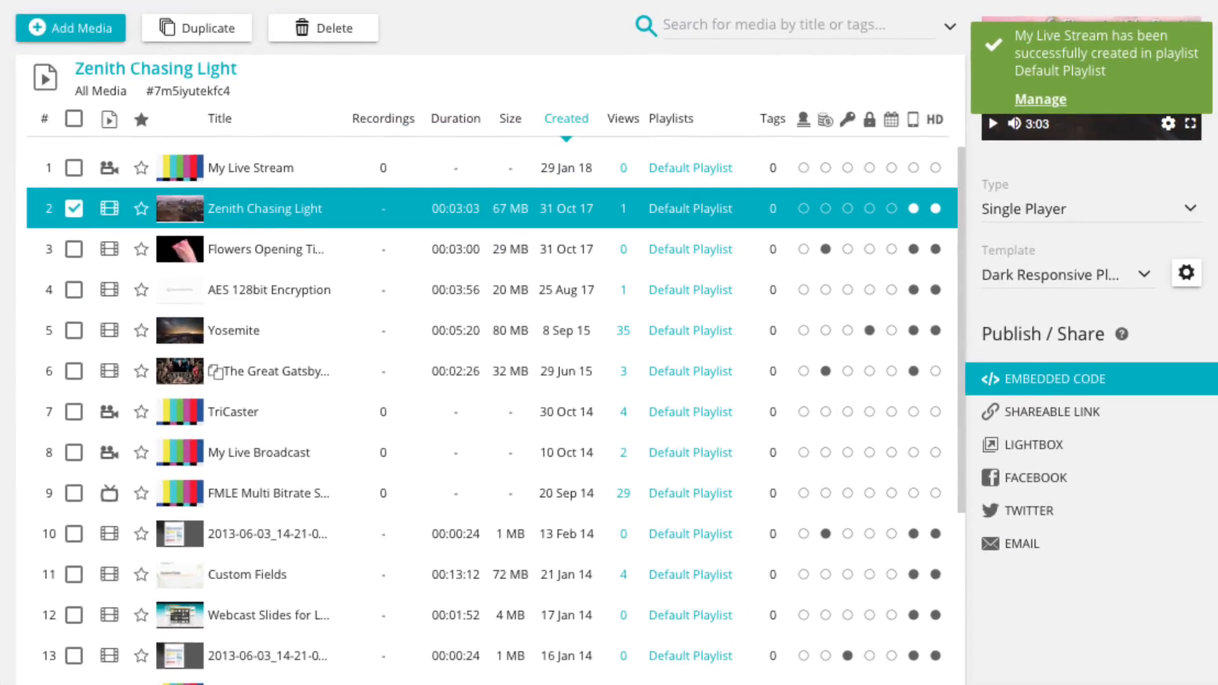
pyautogui.moveTo(310, 182)
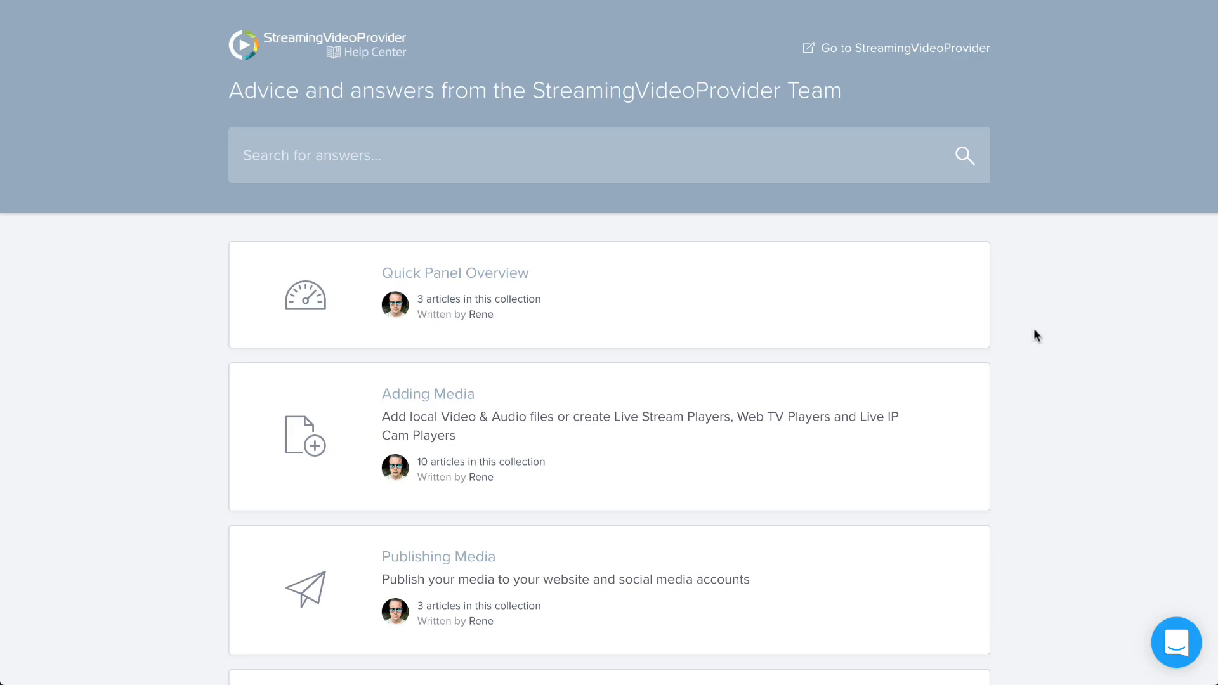
pyautogui.scroll(-3)
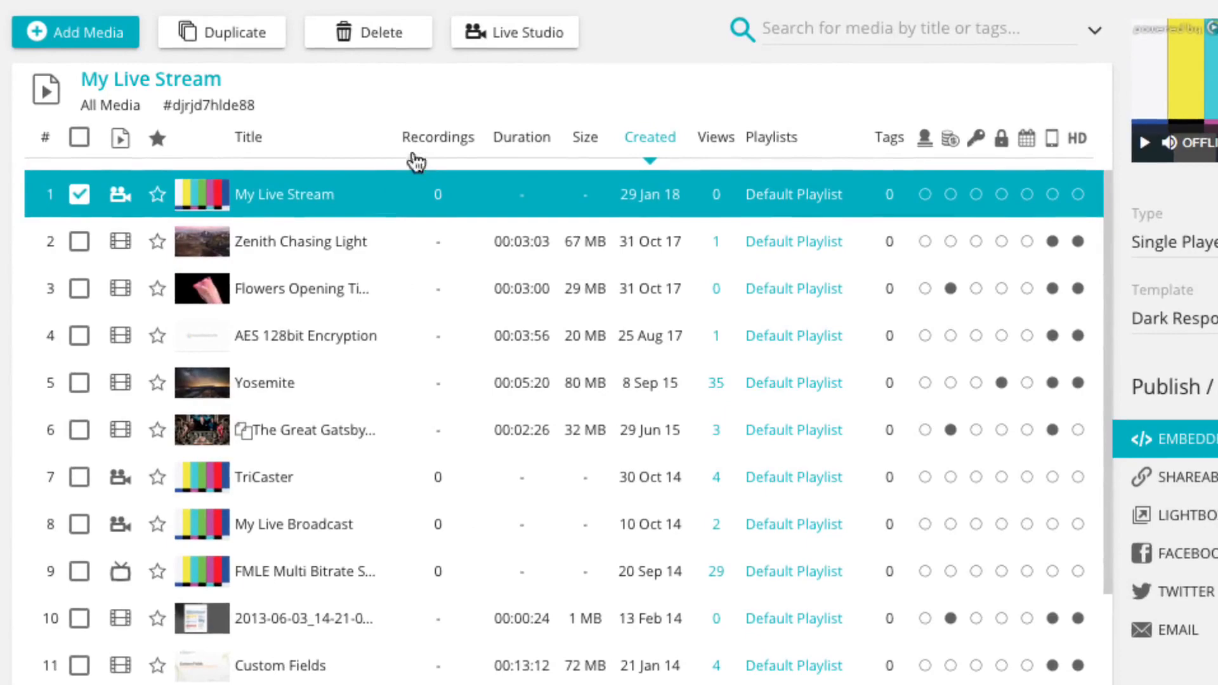
# Copy the RTMP URL and stream key from Live Studio's RTMP Encoders details
pyautogui.click(514, 31)
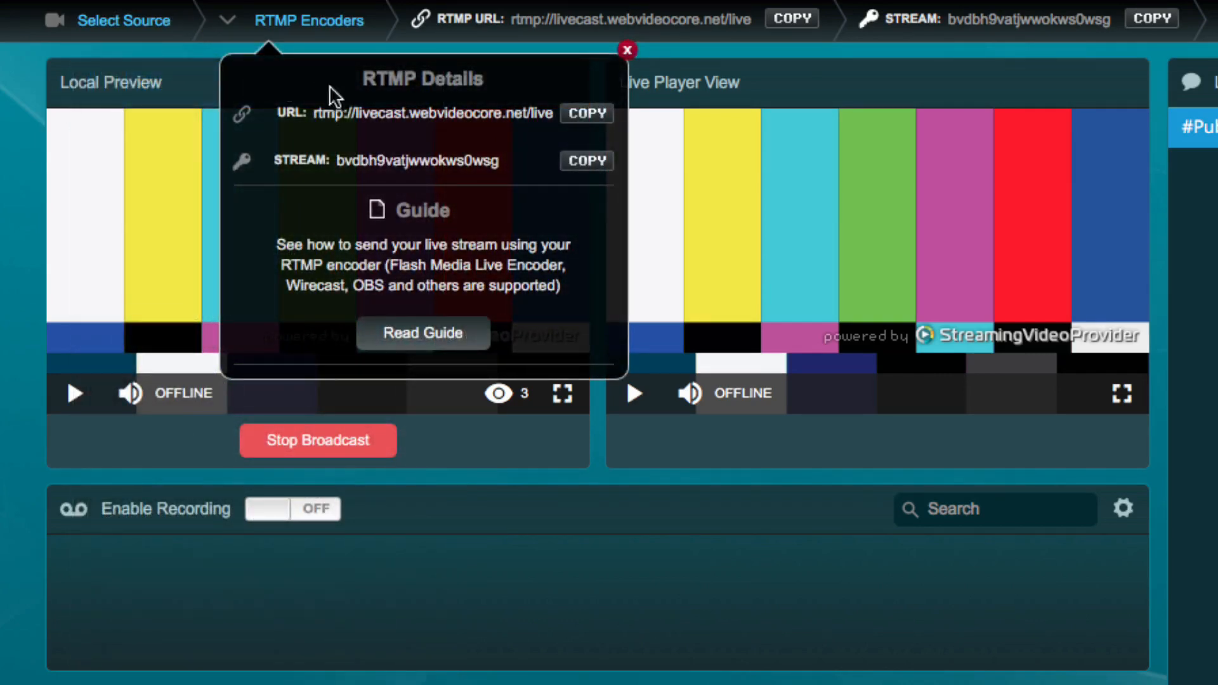
pyautogui.moveTo(539, 146)
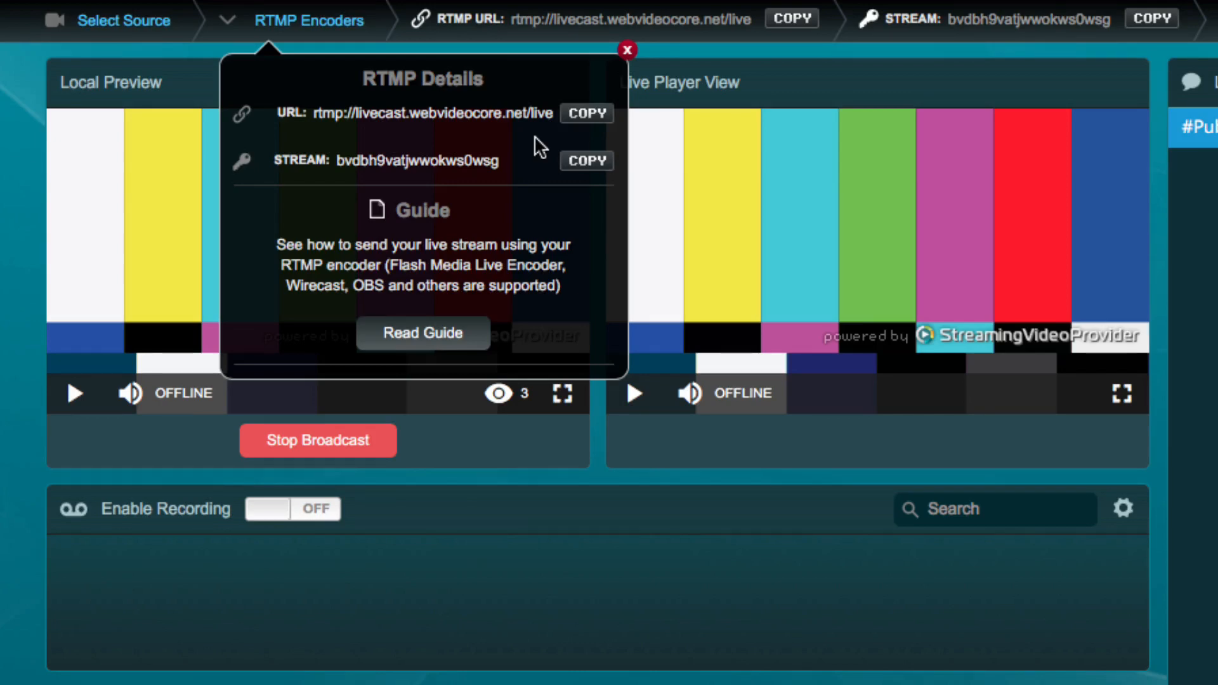
pyautogui.click(317, 440)
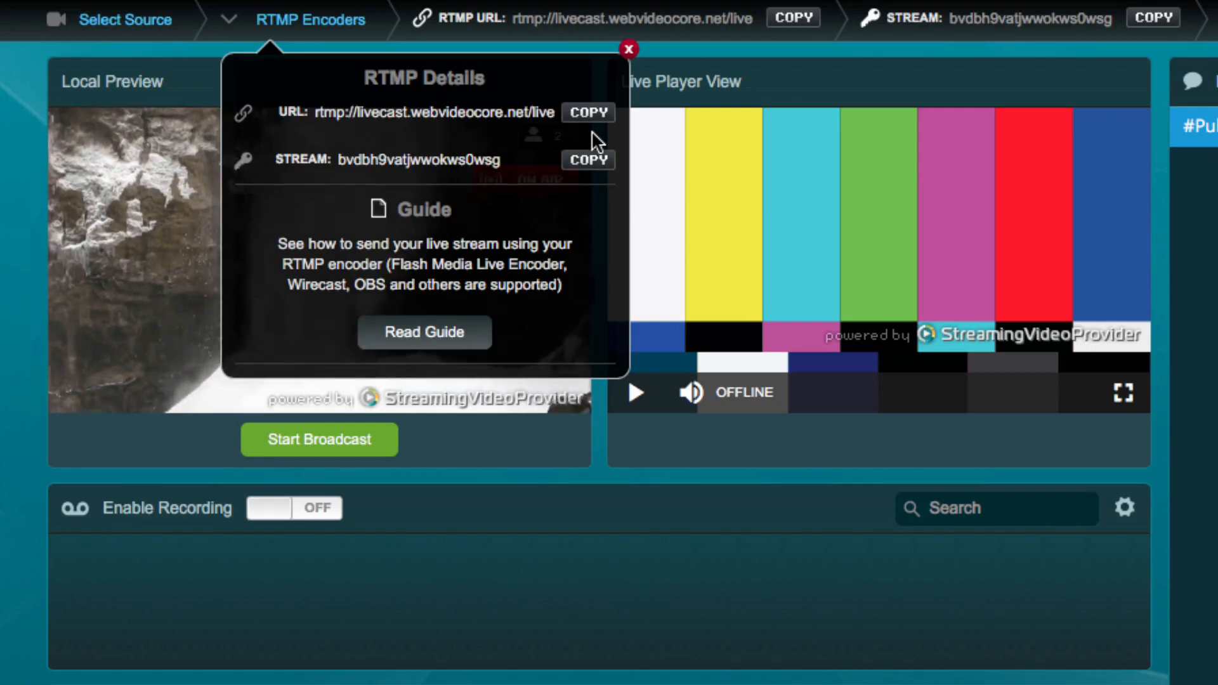
pyautogui.moveTo(628, 49)
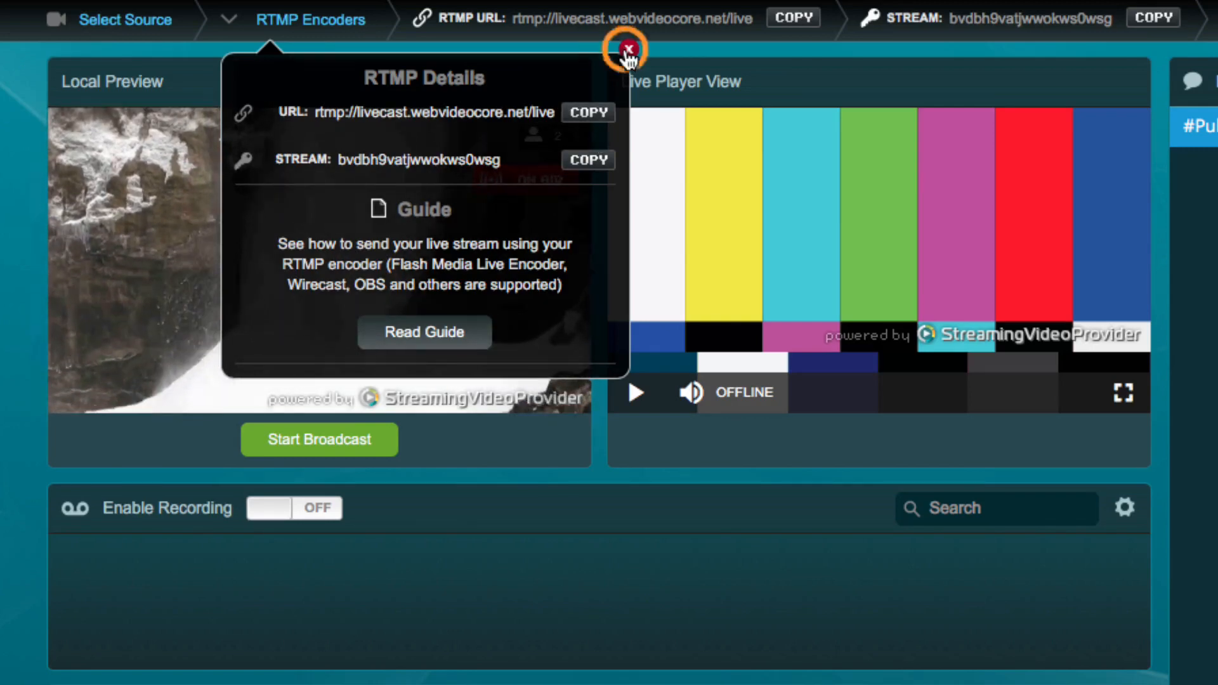
# Start broadcasting the incoming RTMP feed, then browse the Help Center's Live Streaming articles
pyautogui.click(626, 49)
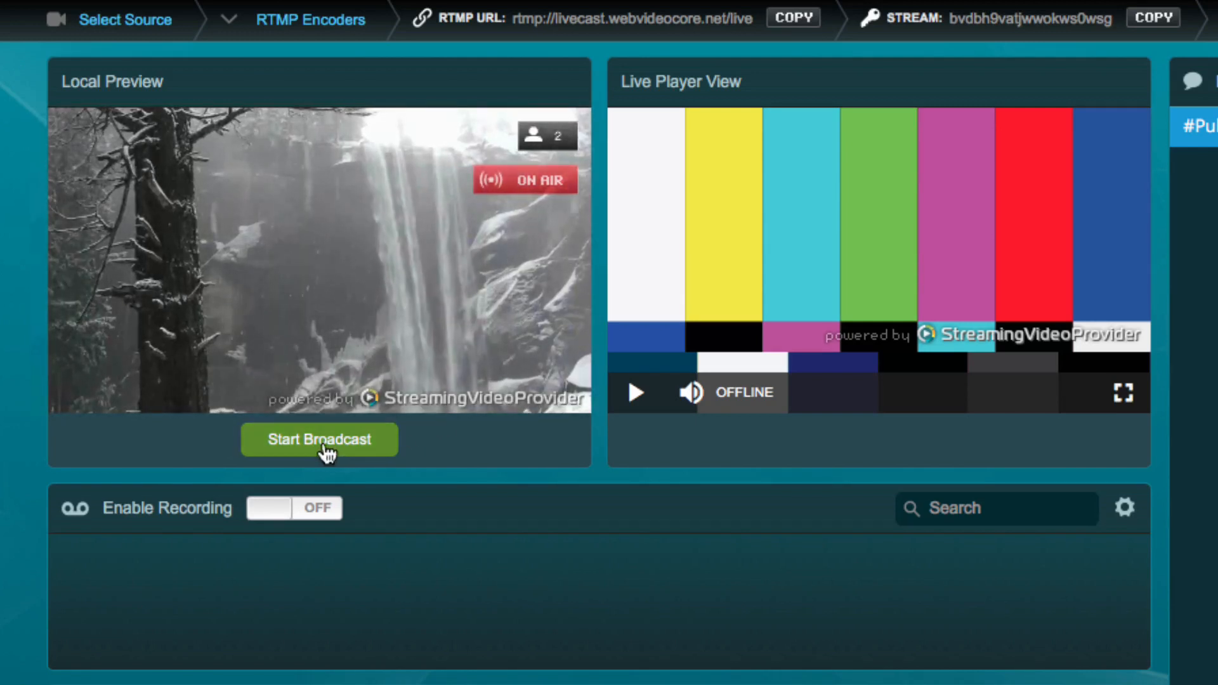
pyautogui.click(320, 439)
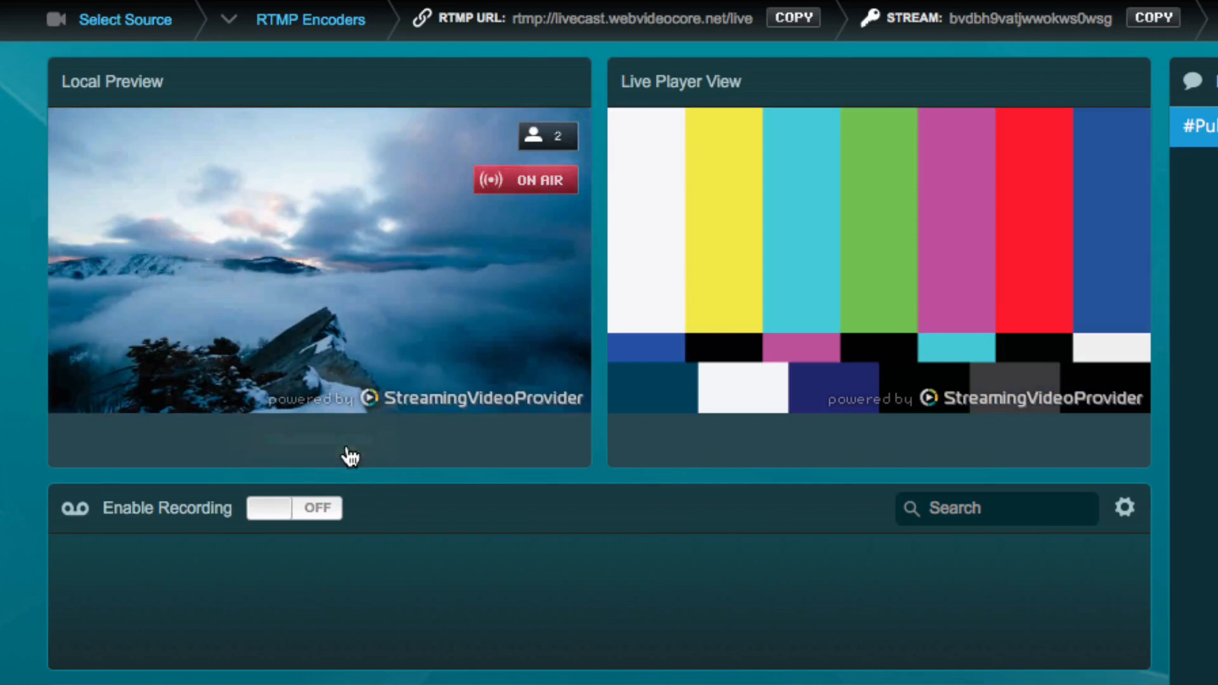
pyautogui.click(1175, 642)
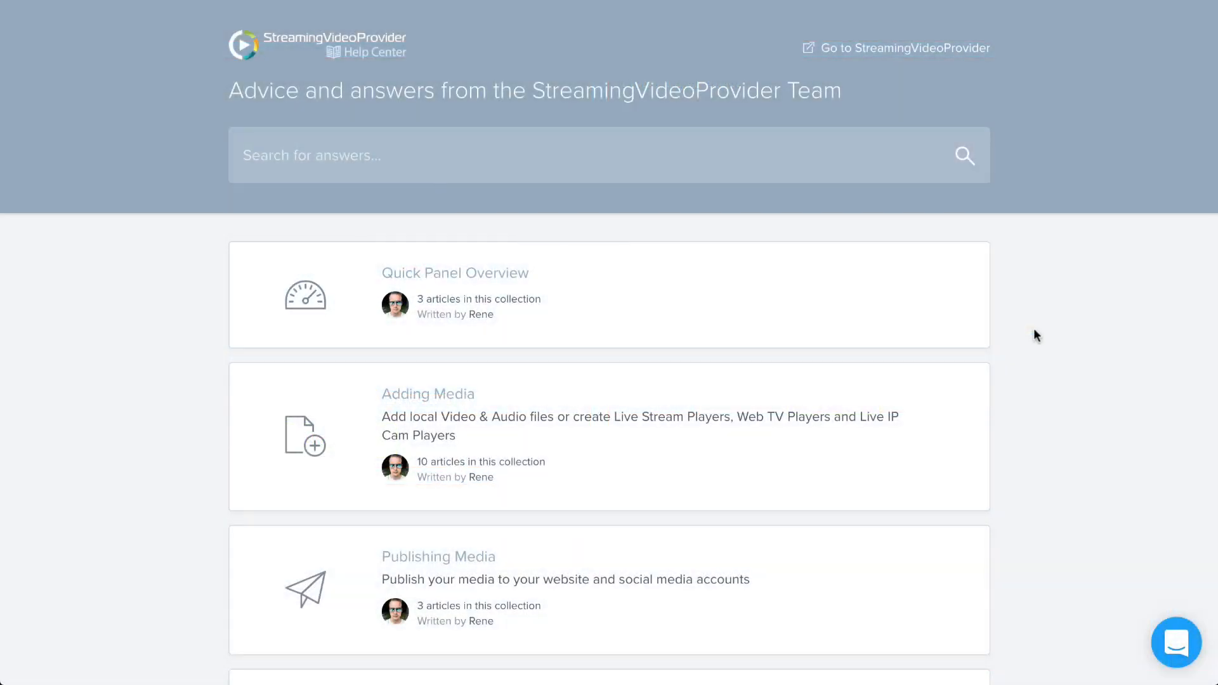
pyautogui.scroll(-3)
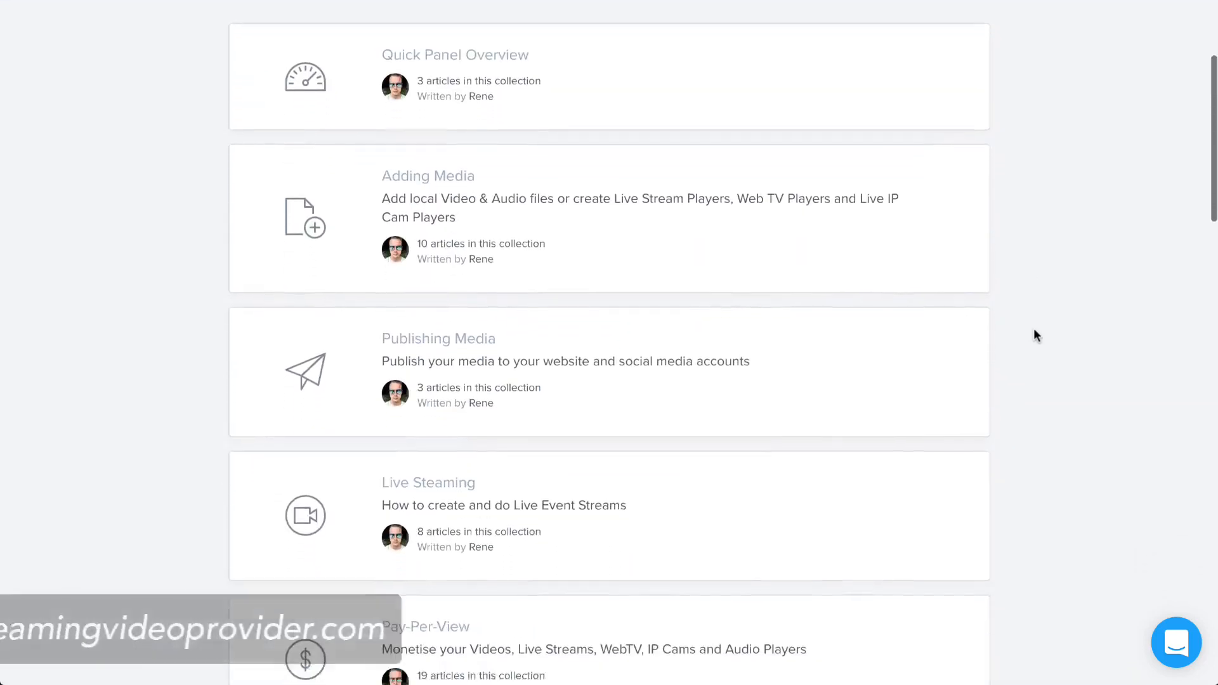